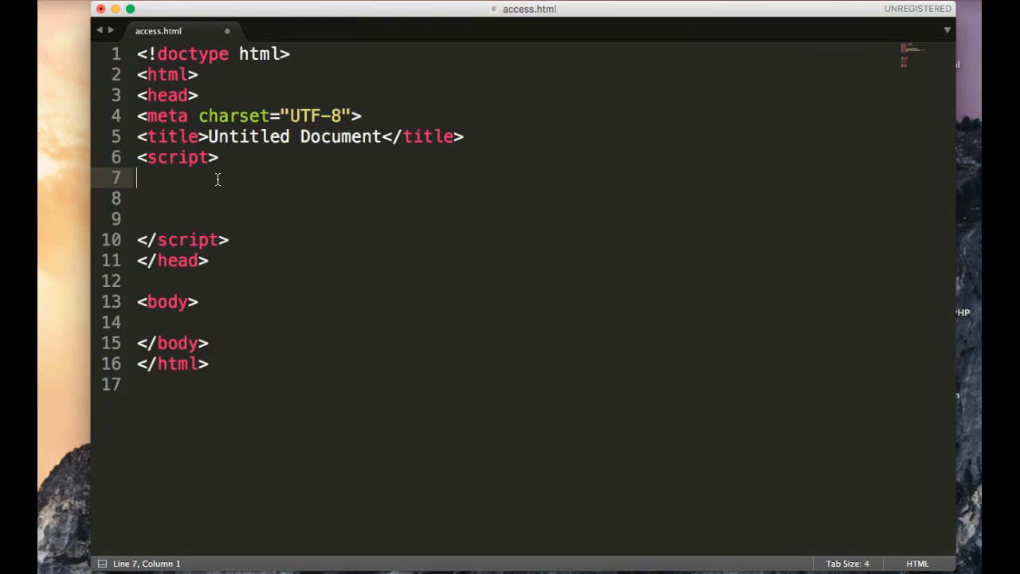
Step: Declare var five = "five"; and var num5 = 5; on consecutive lines
type("var")
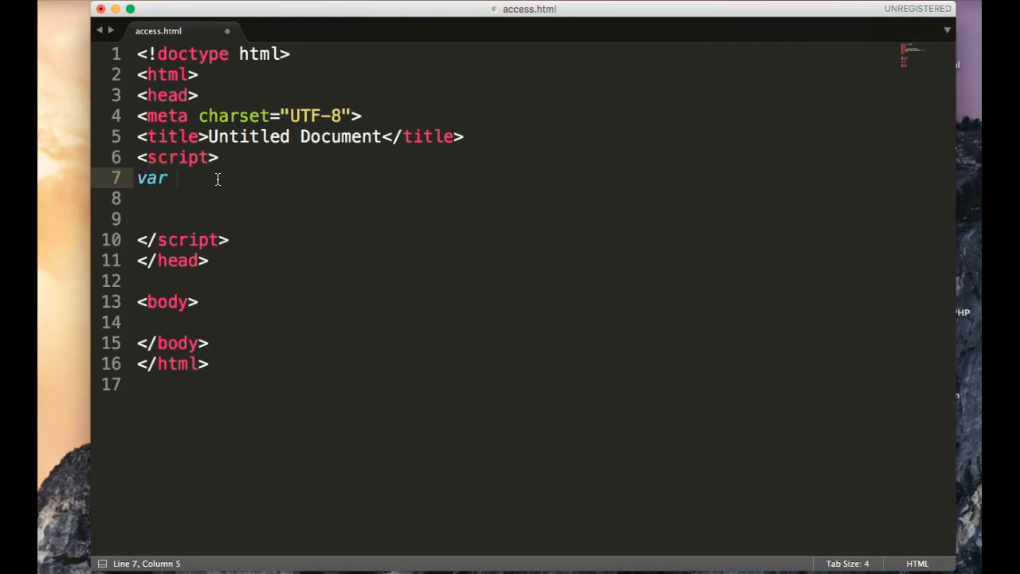
type("five")
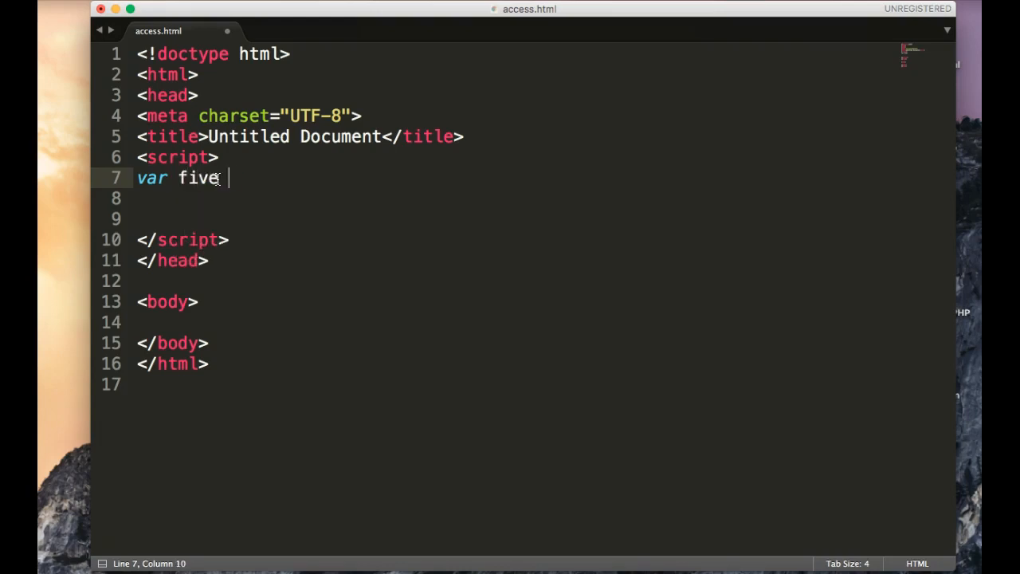
type("= \"fi\"")
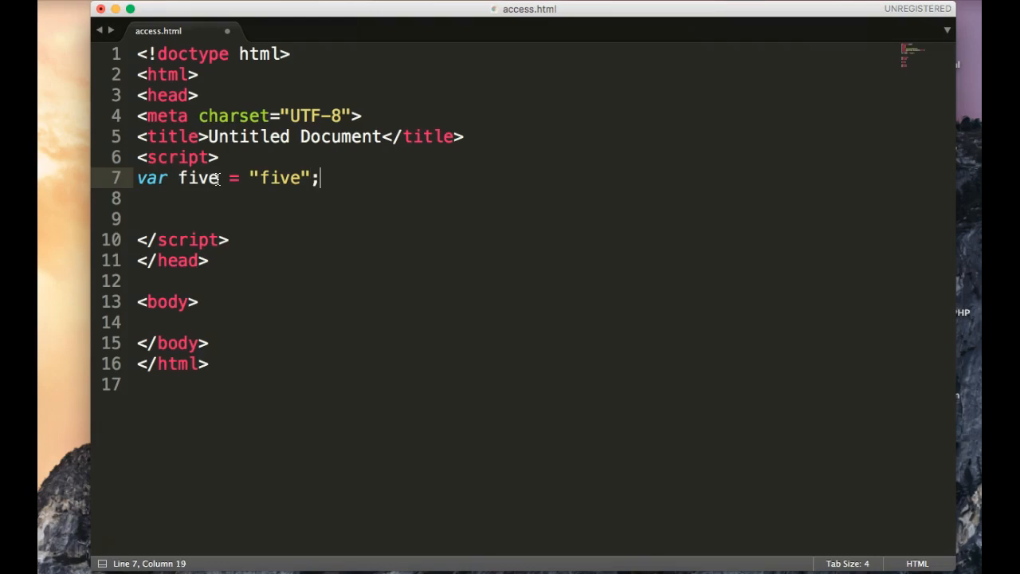
key("enter")
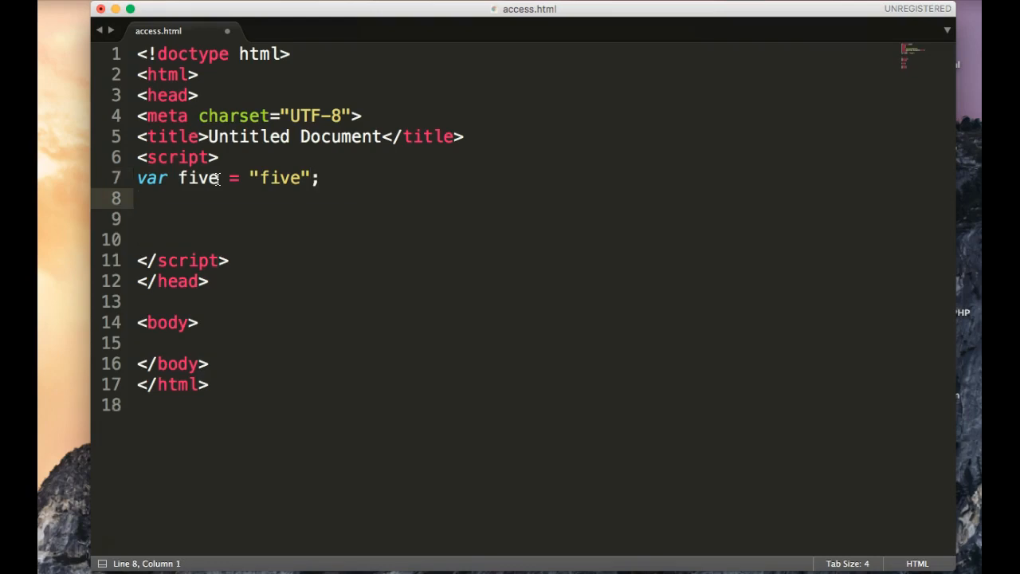
type("var num")
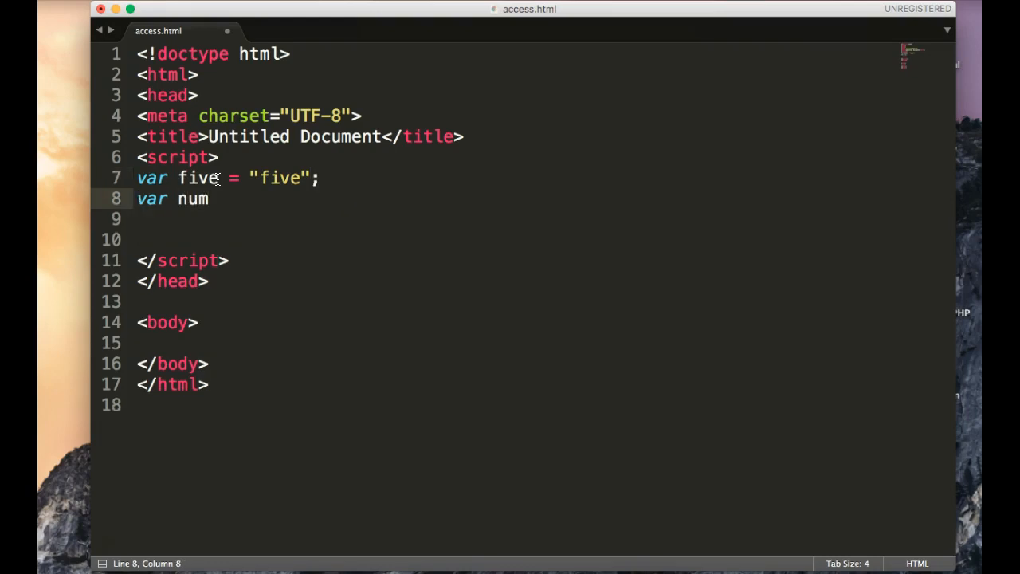
type("5 =")
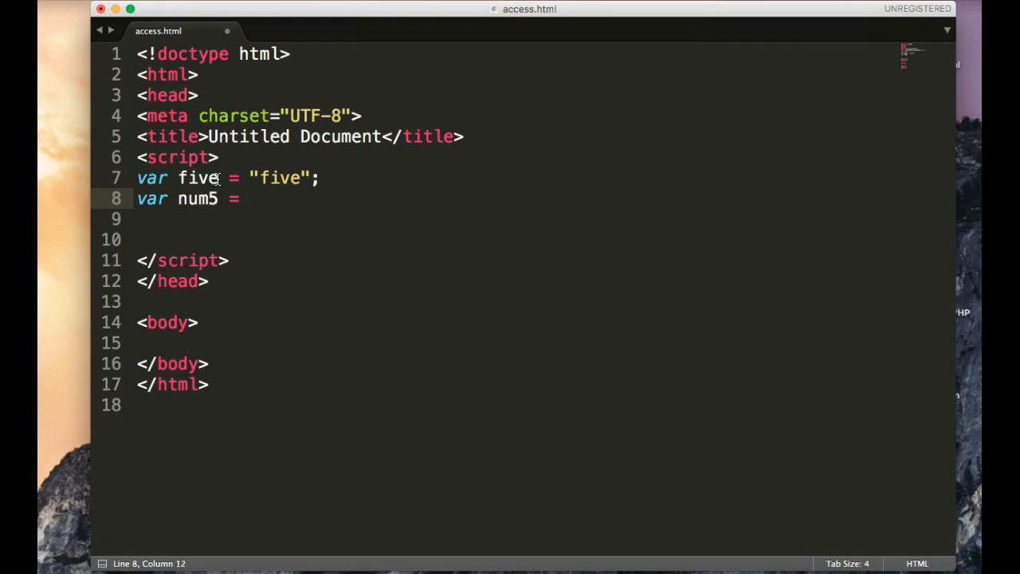
type("5;")
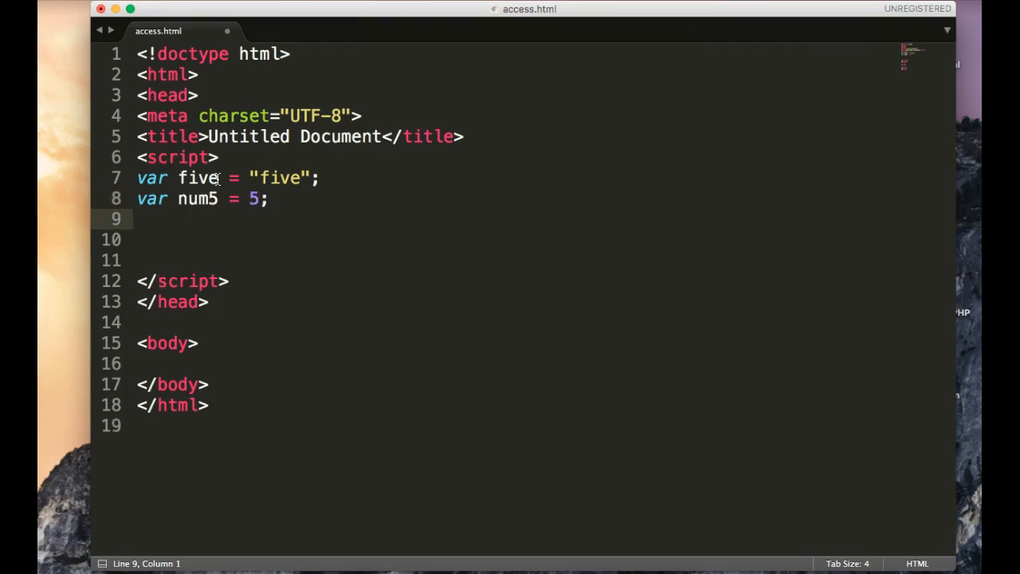
Step: Write an if (five == num5) block containing alert('they are equal');
type("if (")
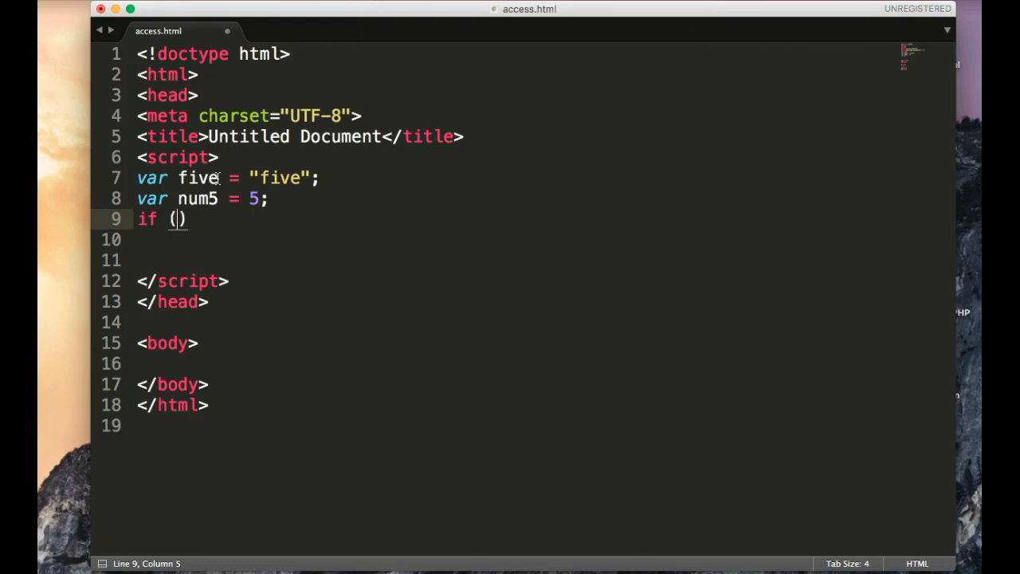
type("five")
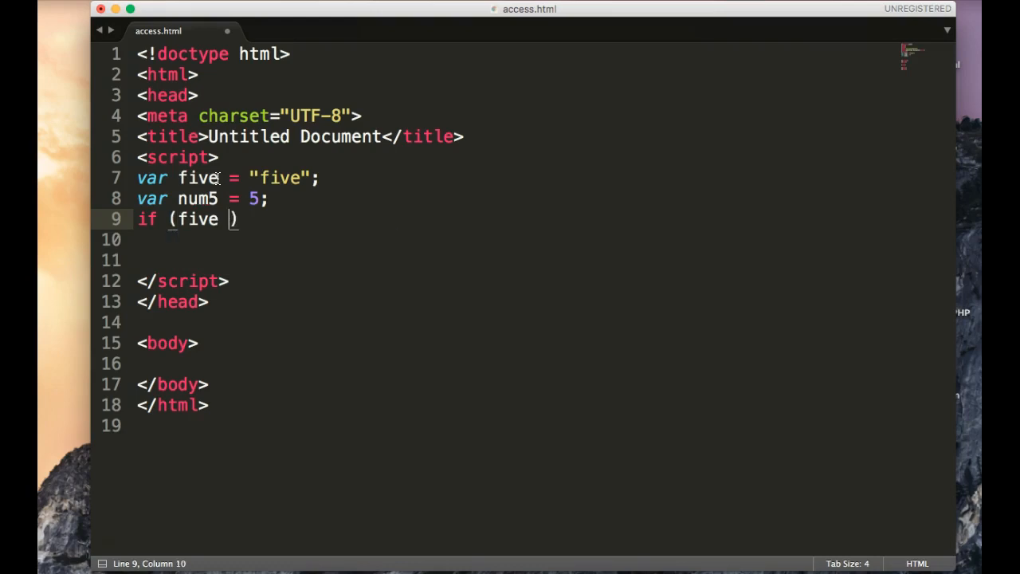
type("== num")
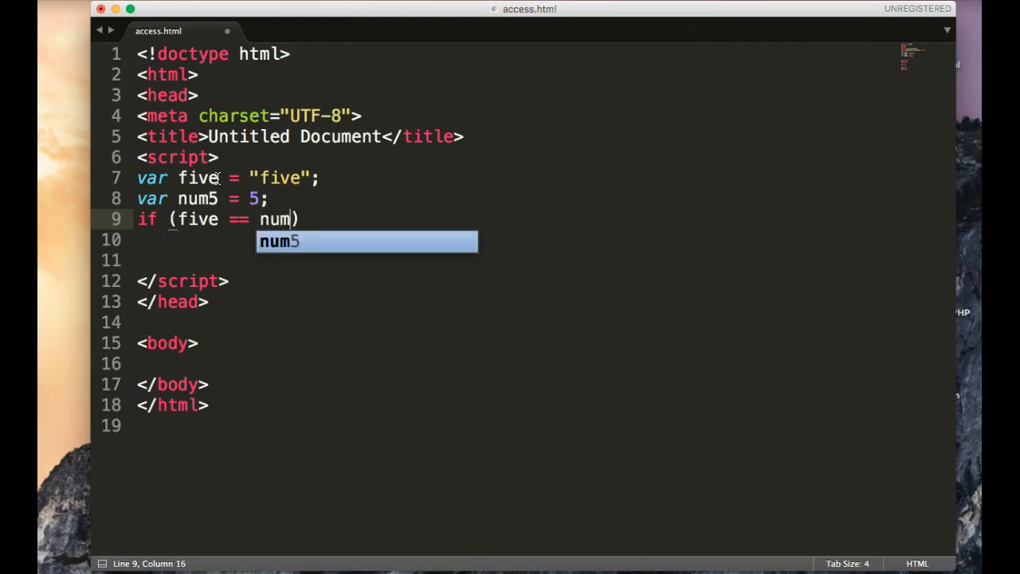
type("t")
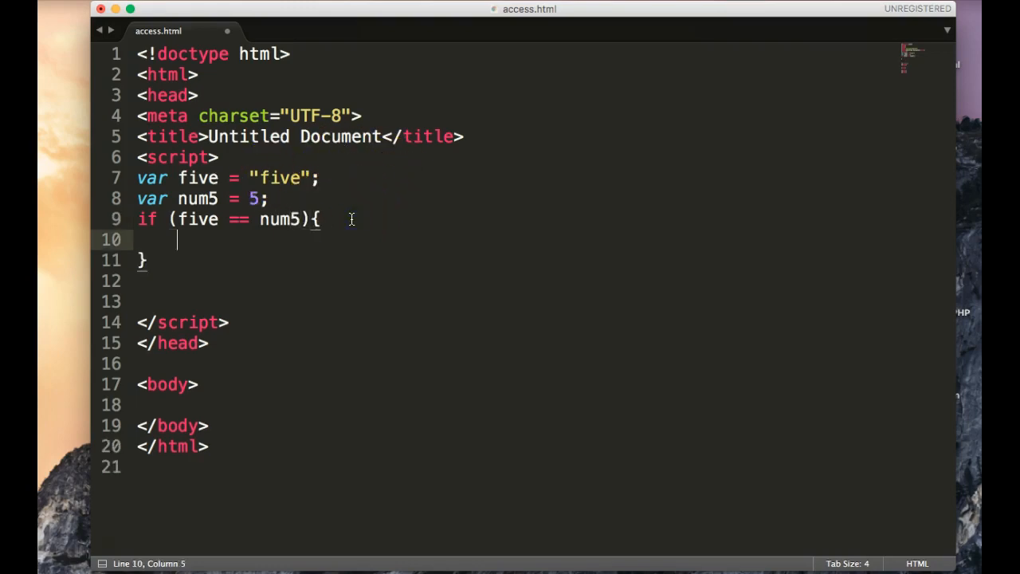
type("alert('they are")
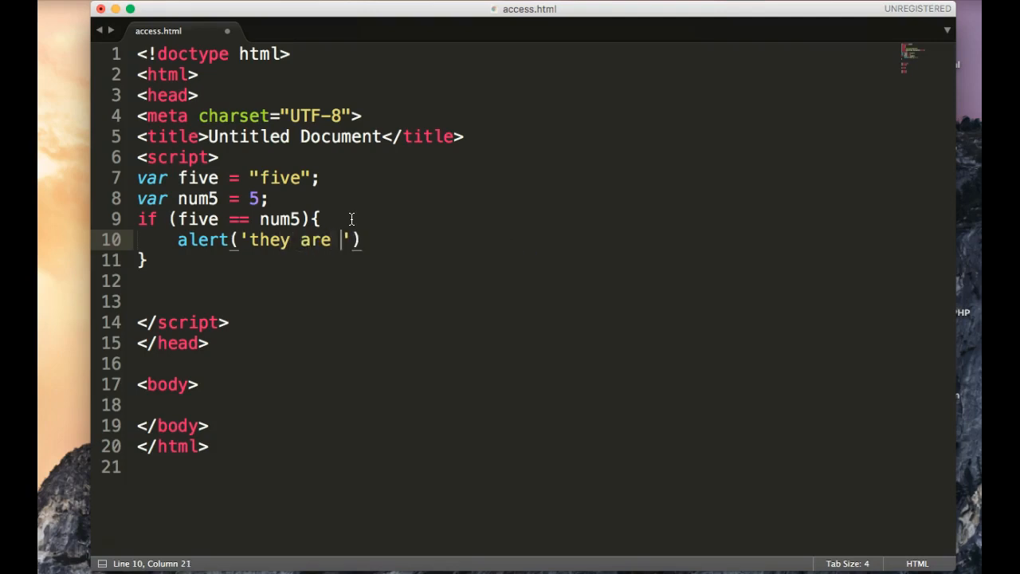
type("equal")
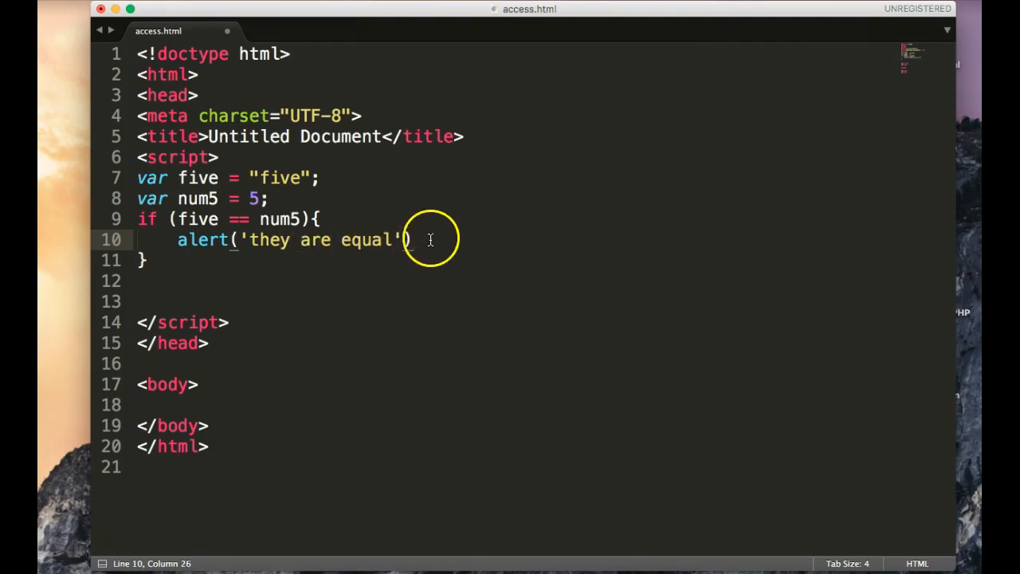
type(";")
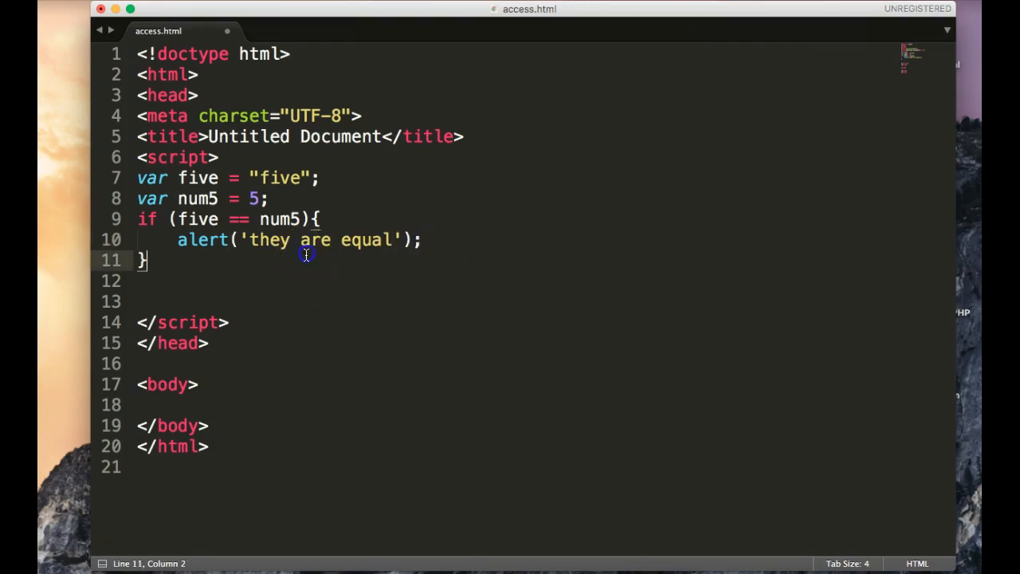
Step: Write an else block containing alert('they are not equal');
type("else {")
type("al")
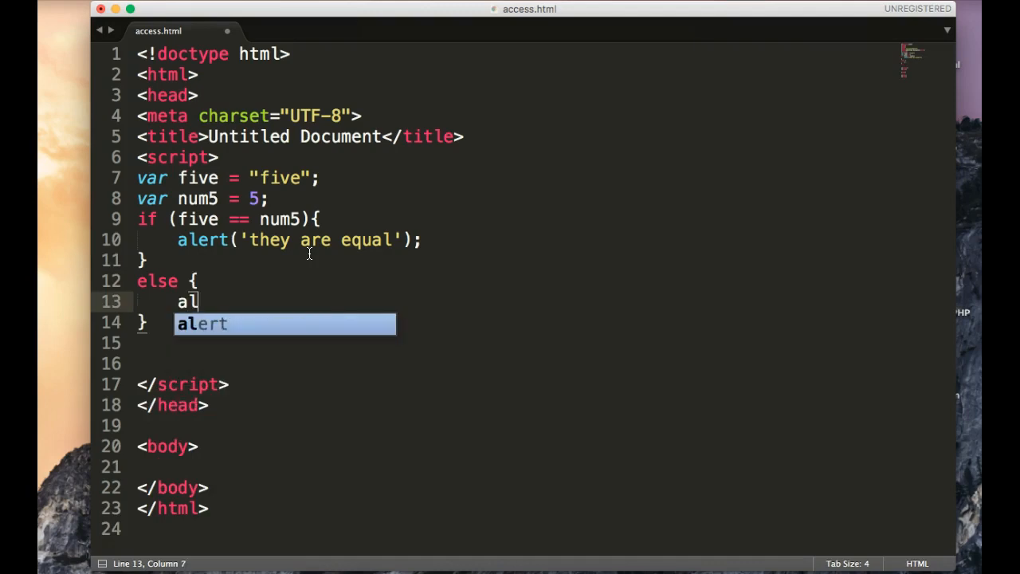
type("ert('they")
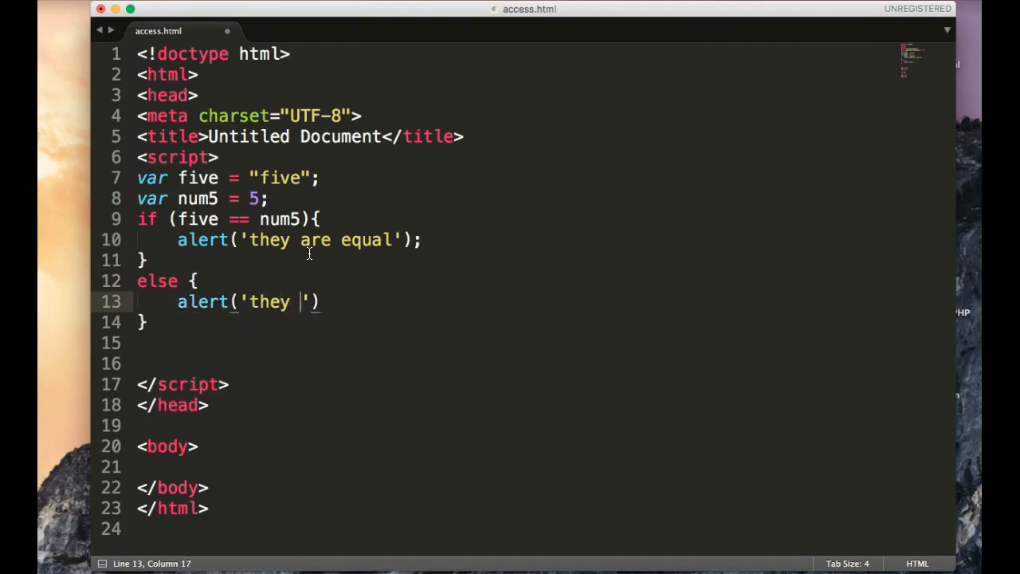
type("are not eq")
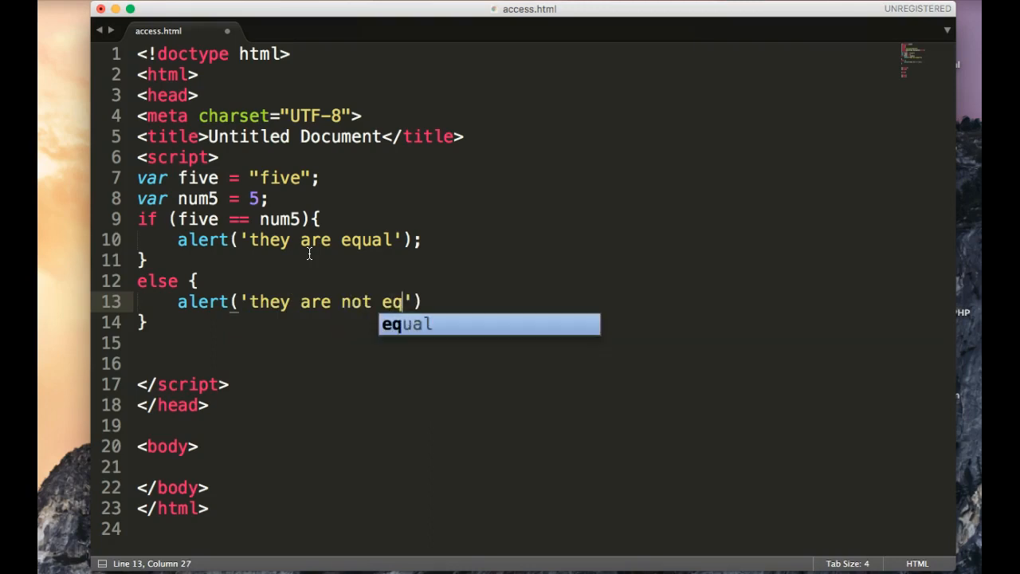
key("Tab")
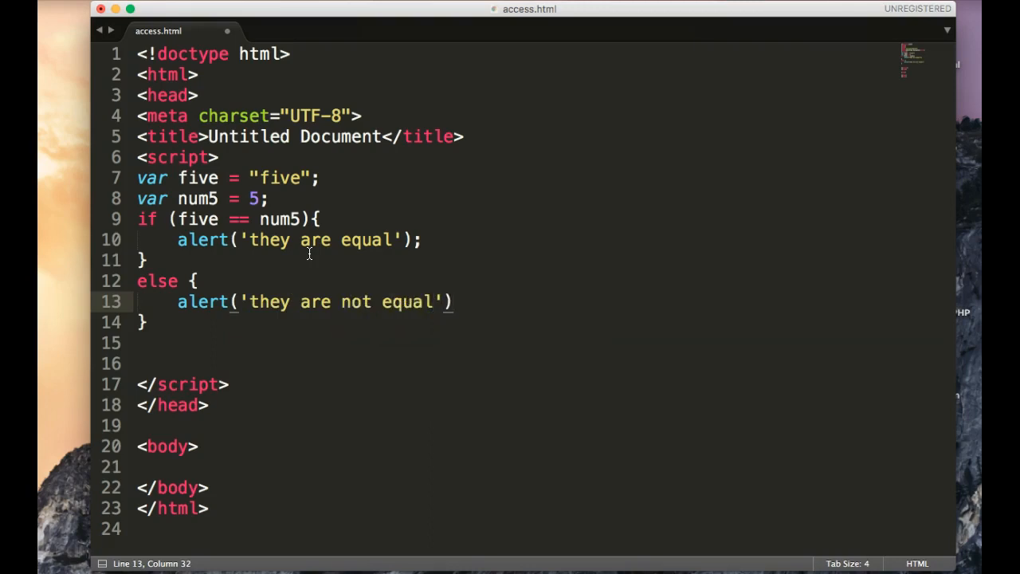
type(";")
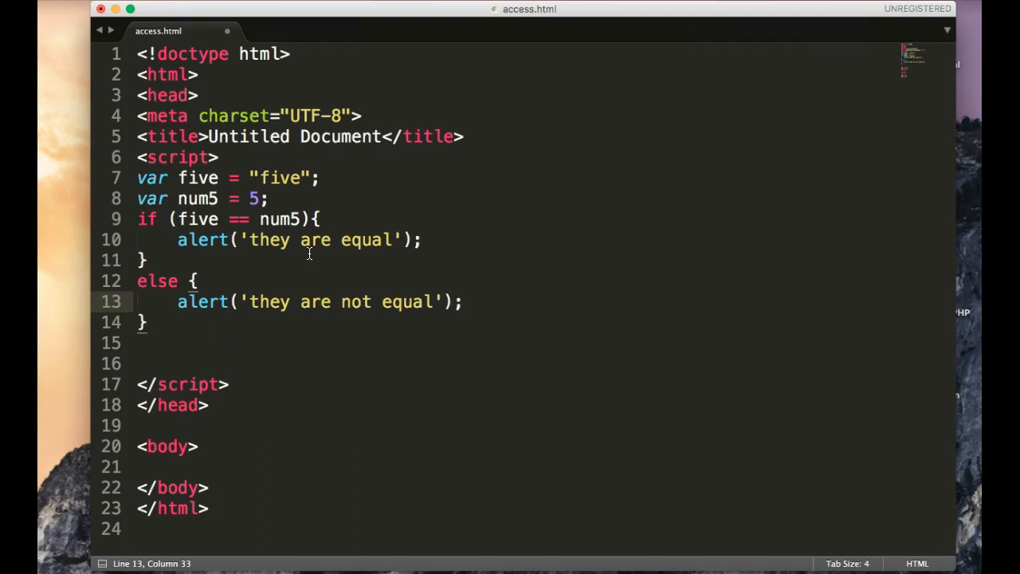
double_click(195, 219)
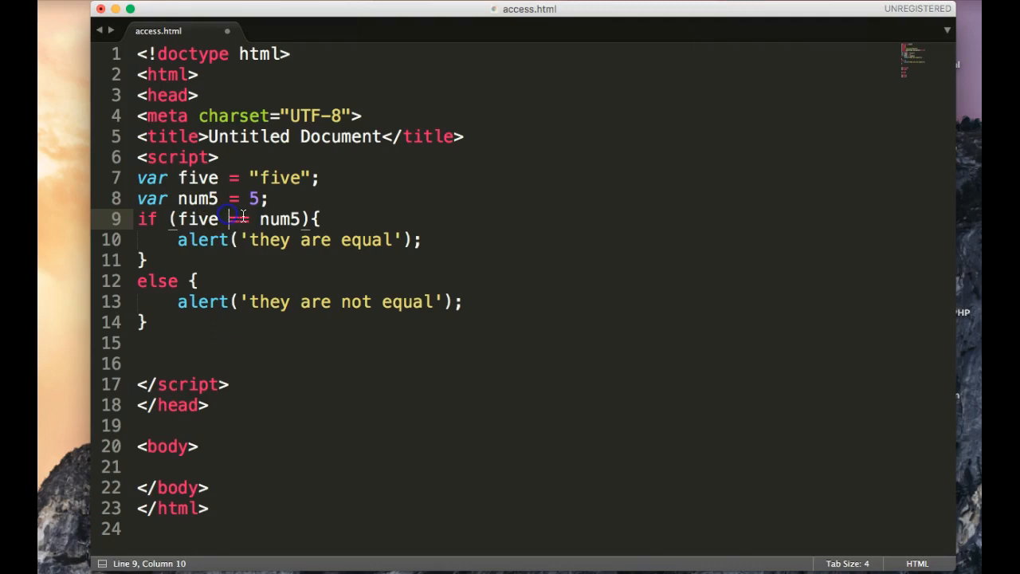
Step: Try a (five != num5) condition after else, remove it, and save access.html
type("=")
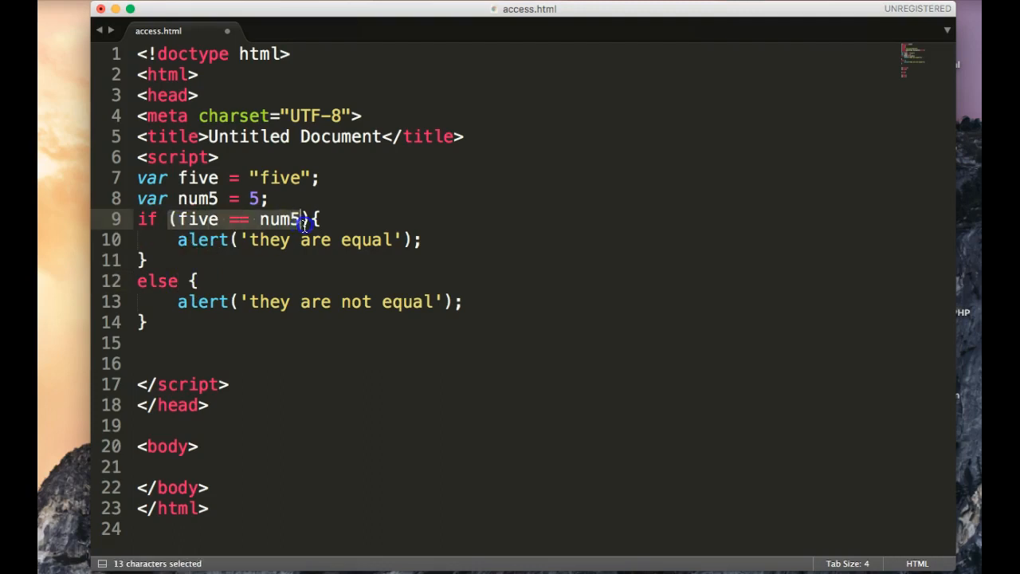
type("http://youtu.be/cS3pxxCyiVY?hd=1")
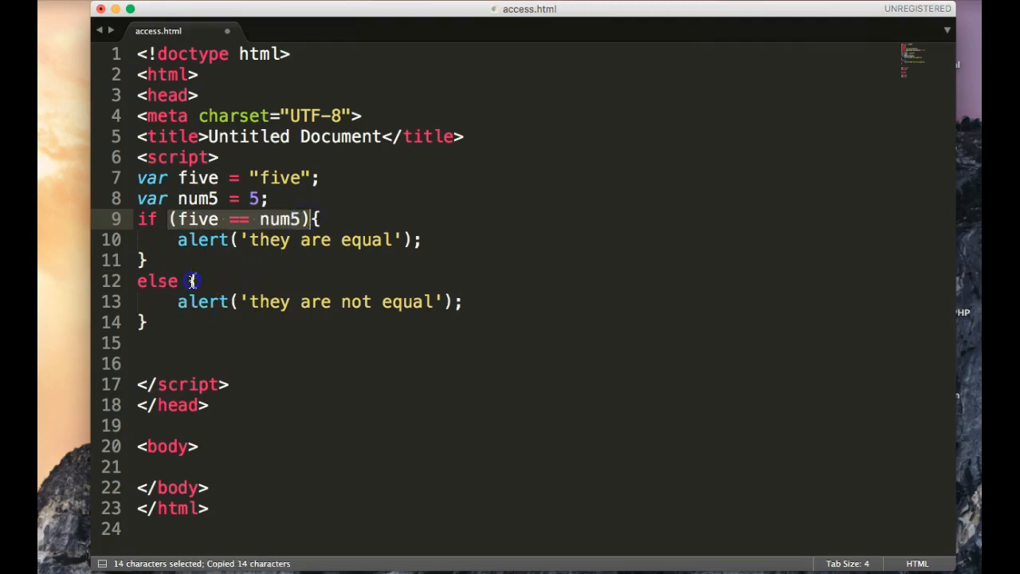
type("(five != num5)")
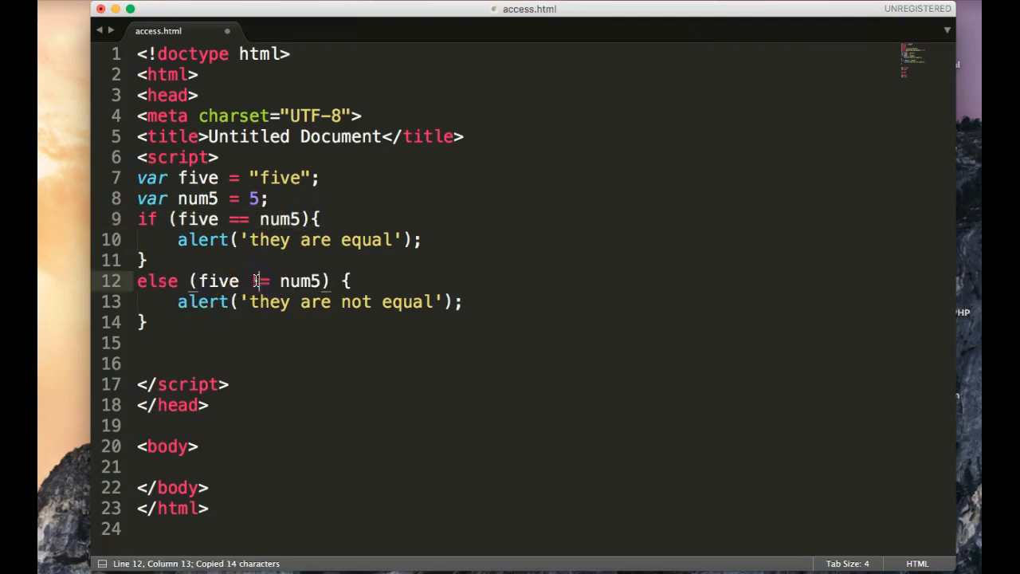
key("Delete")
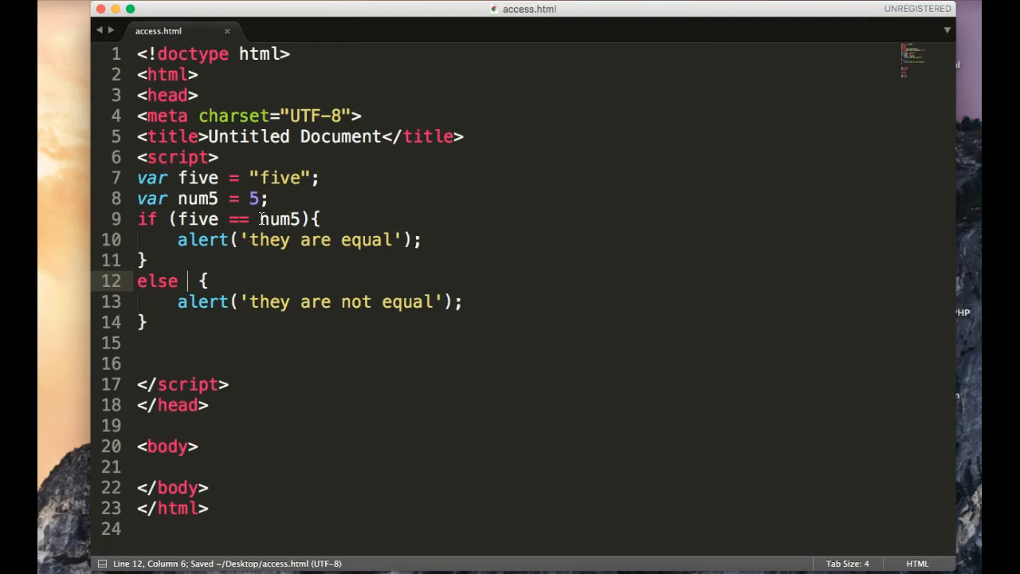
mouse_move(620, 394)
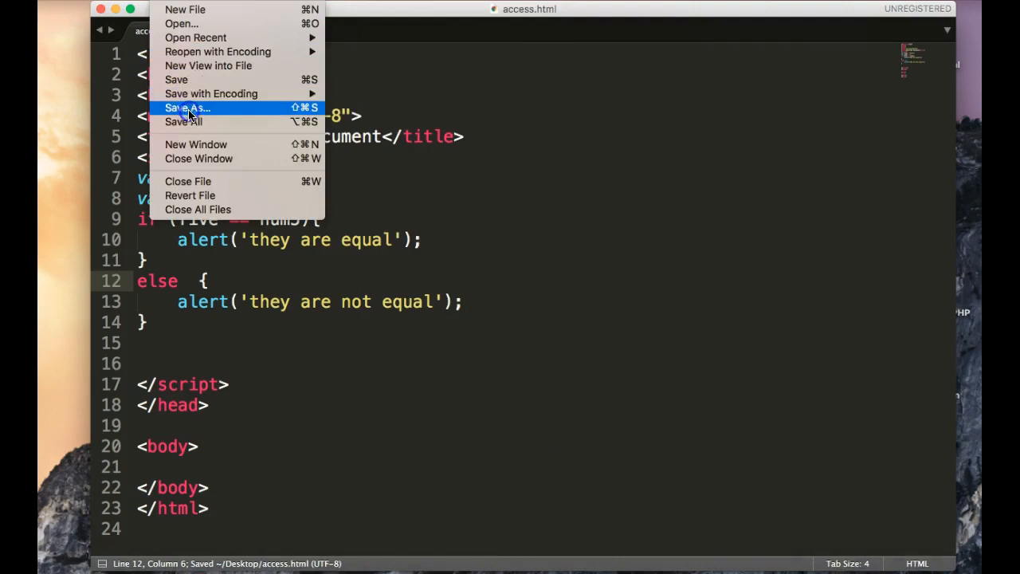
Step: Save the page as conditional.html on the Desktop
left_click(188, 107)
type("conditiona.")
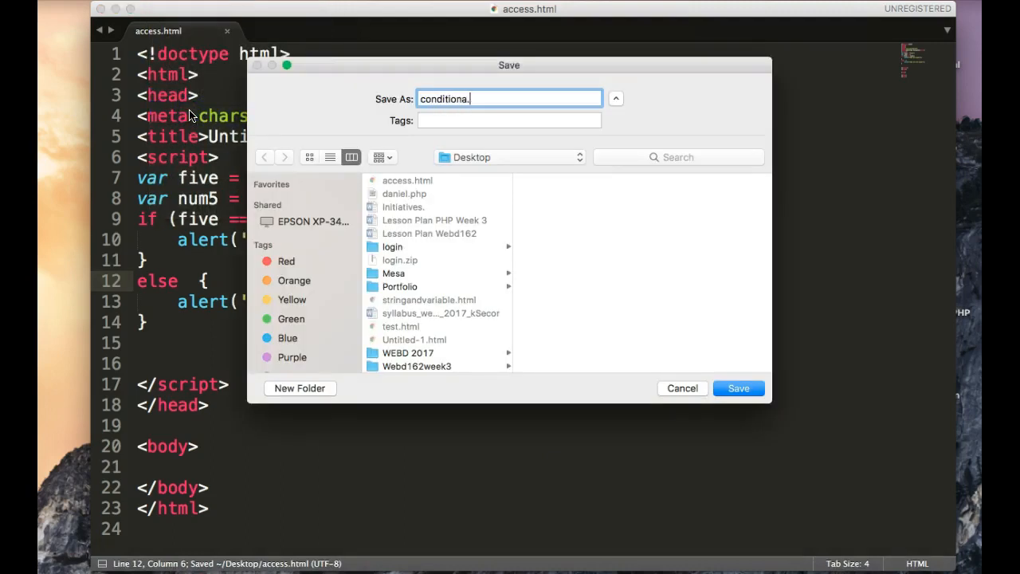
left_click(737, 388)
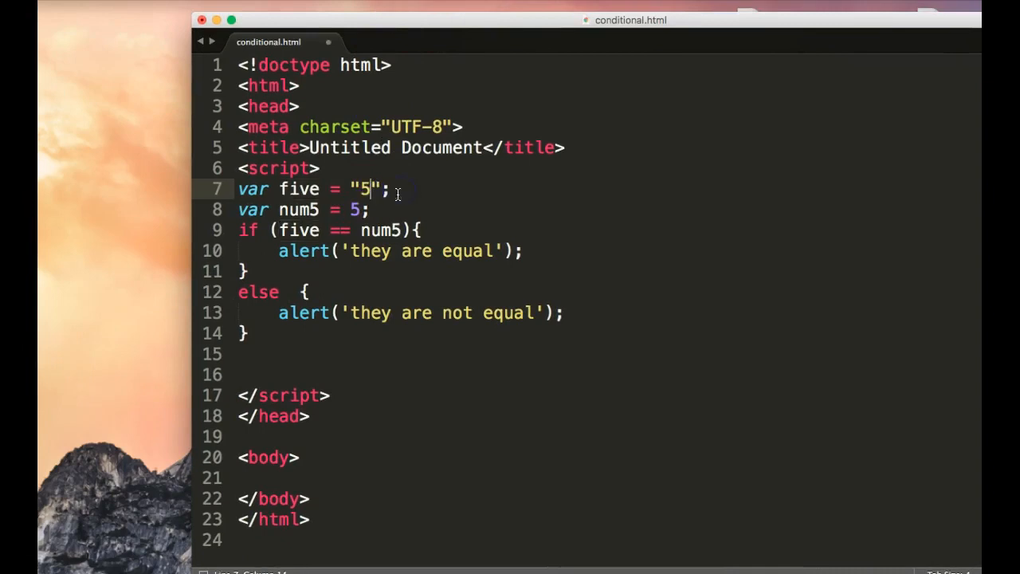
mouse_move(656, 553)
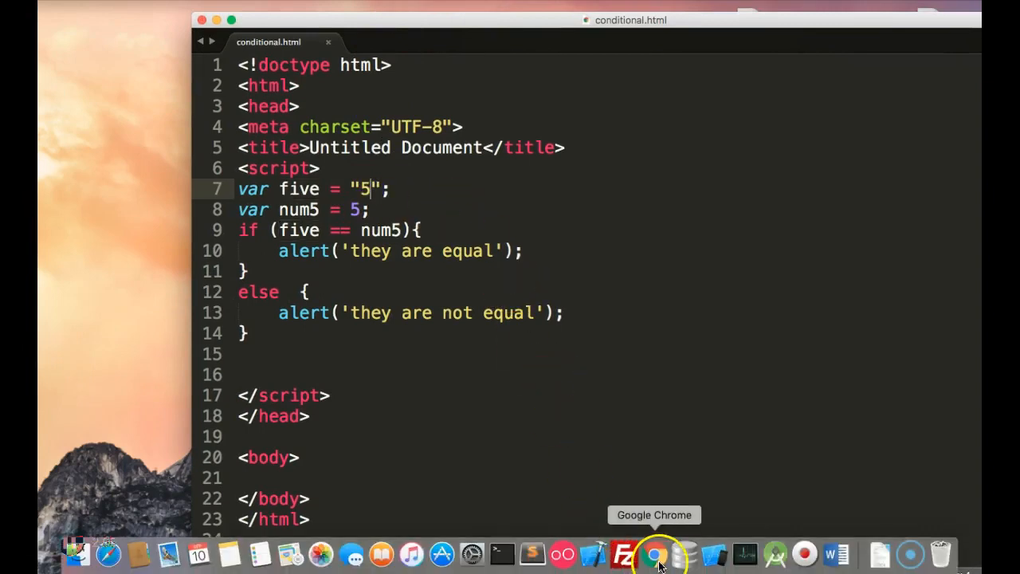
Step: Launch Google Chrome from the Dock to test the page
left_click(656, 554)
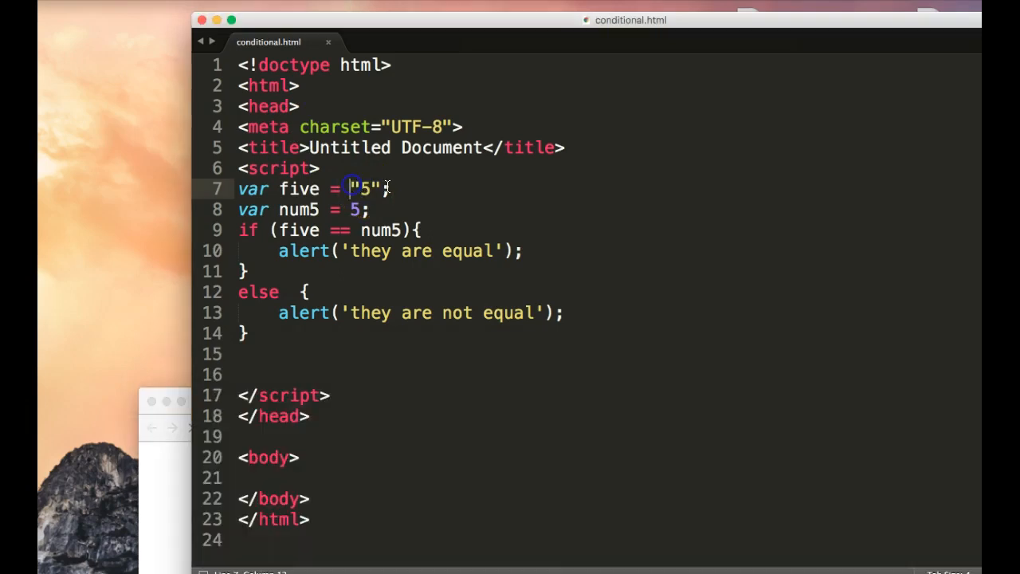
Step: Add console.log(typeof(five)); and a copy changed to log typeof(num5)
key("Return")
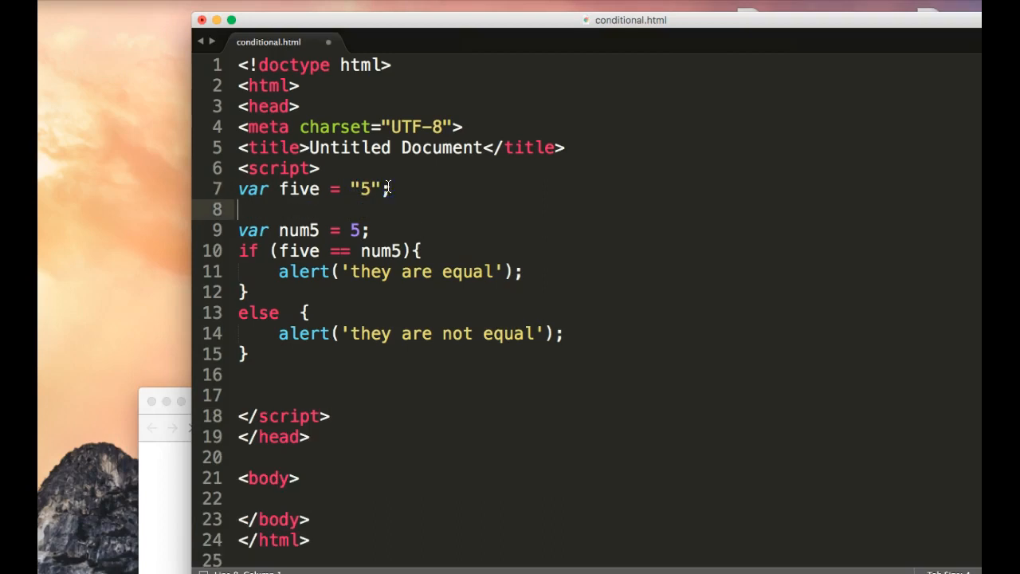
type("conso")
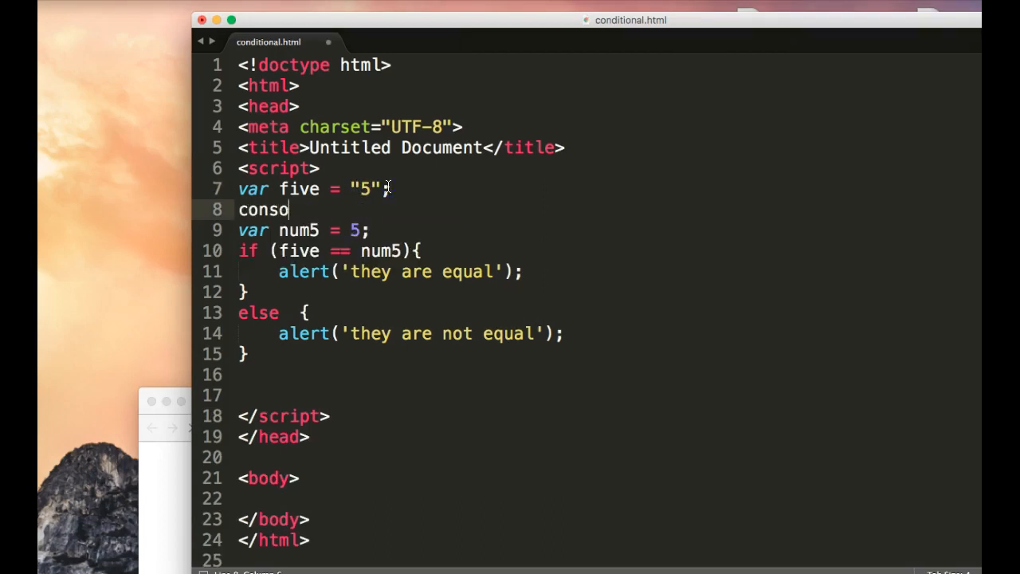
type("le.log(")
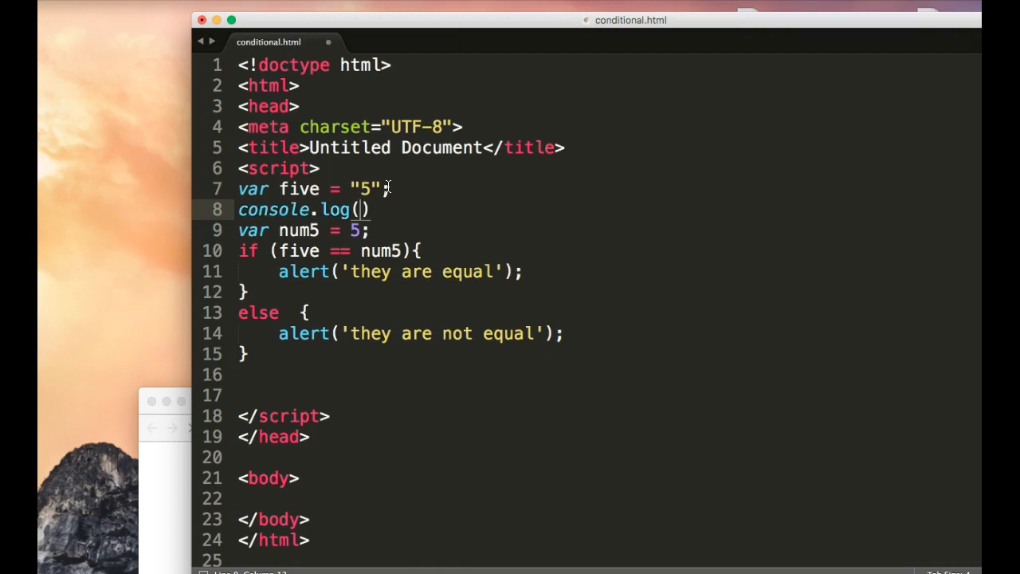
type("typeof")
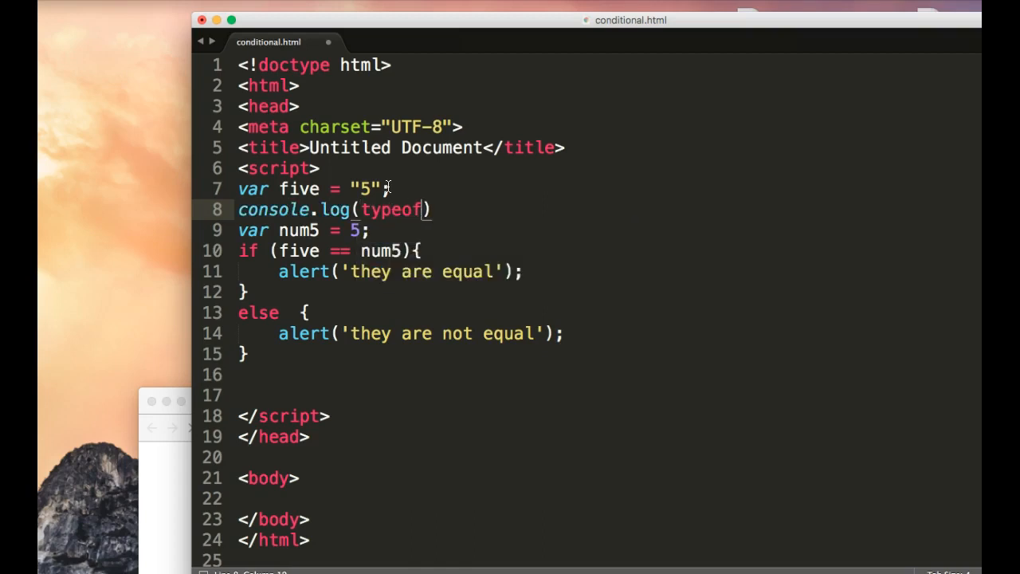
type("()")
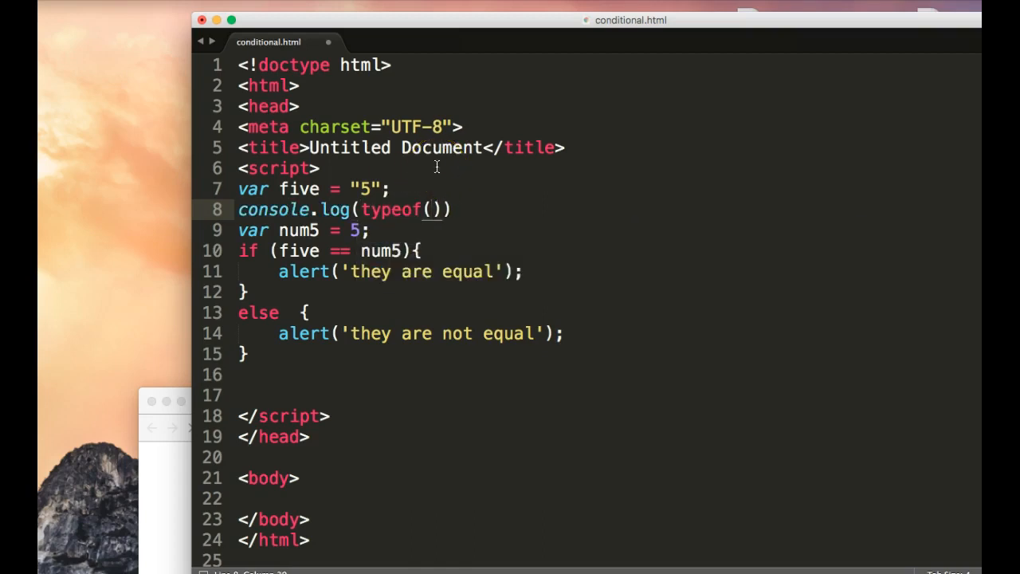
type("five")
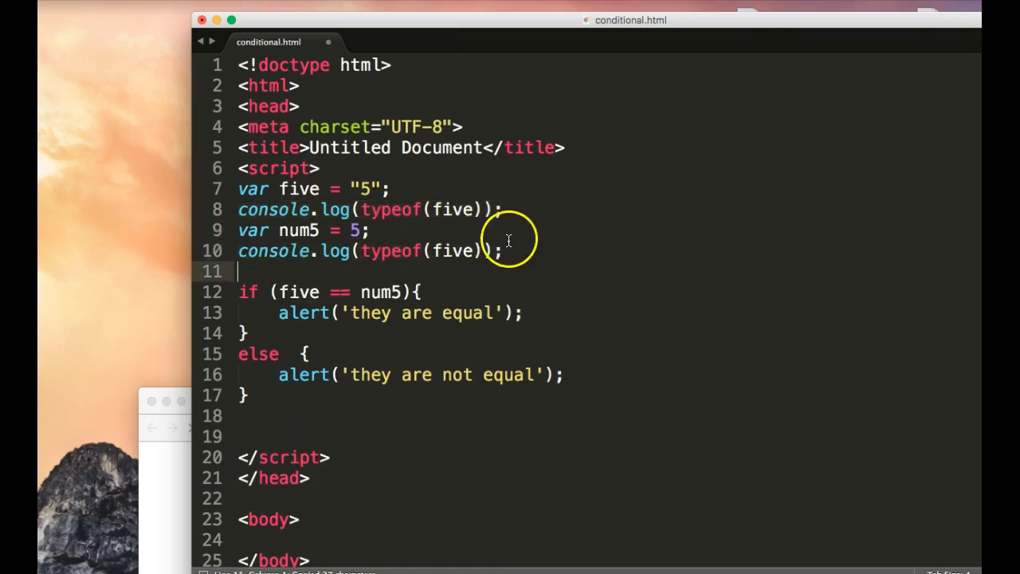
double_click(453, 250)
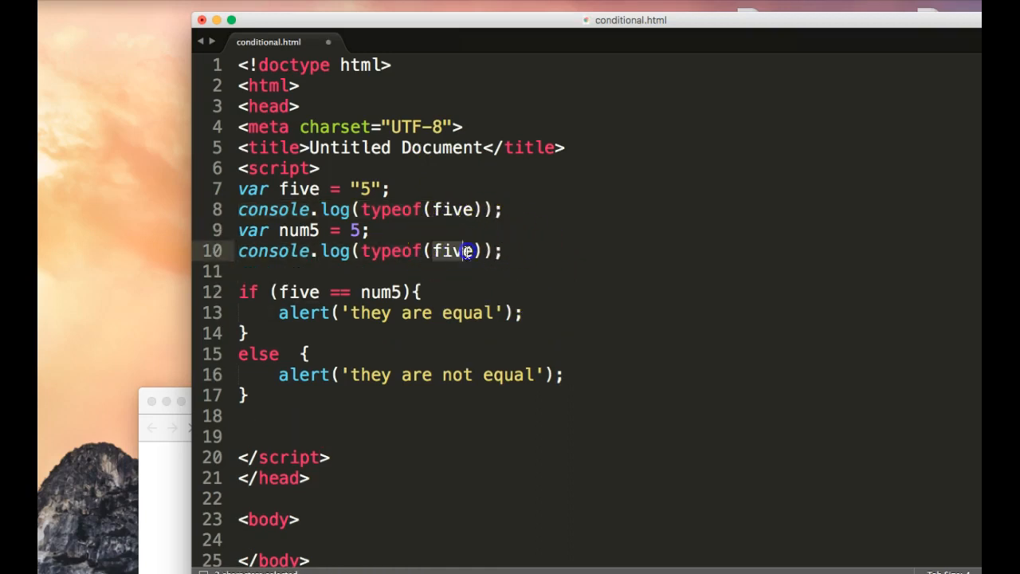
type("m")
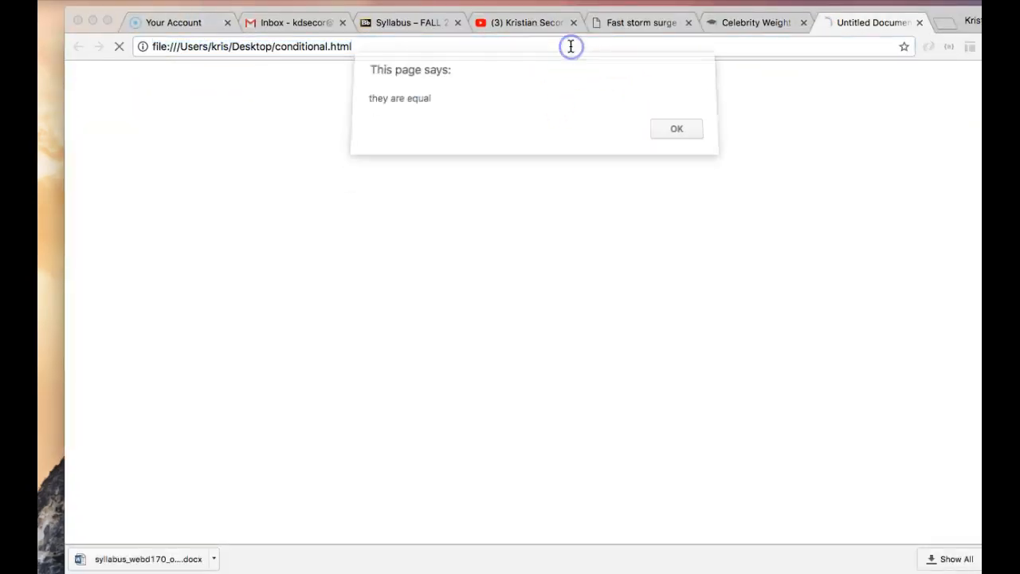
Step: Dismiss the 'they are equal' alert and open Chrome's Developer Tools
left_click(936, 41)
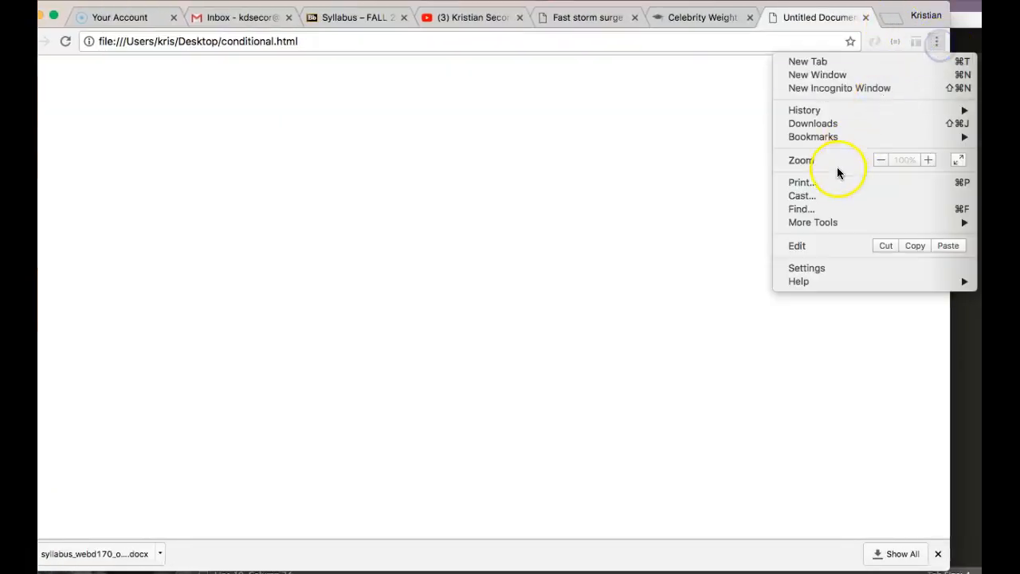
mouse_move(813, 222)
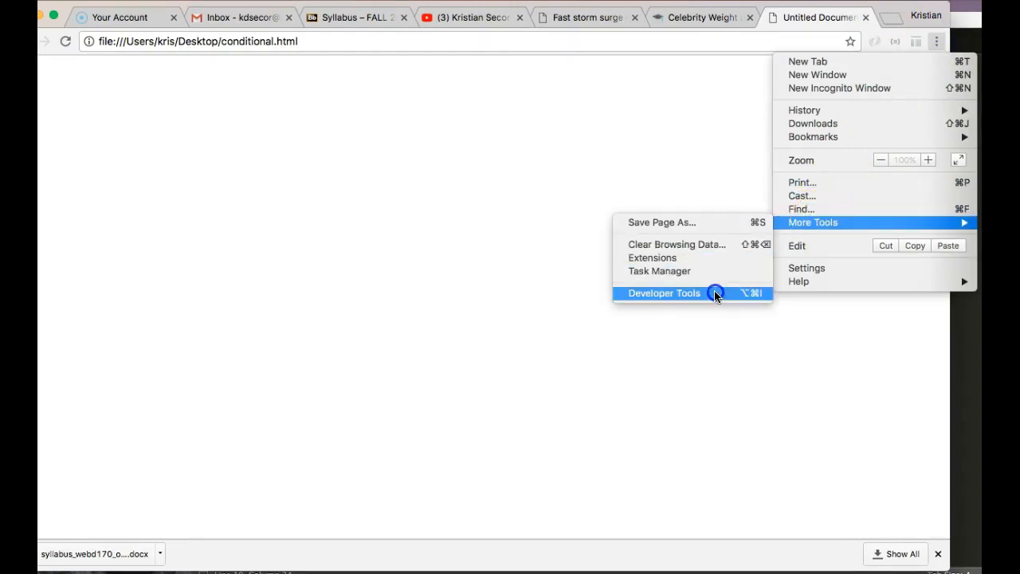
left_click(664, 293)
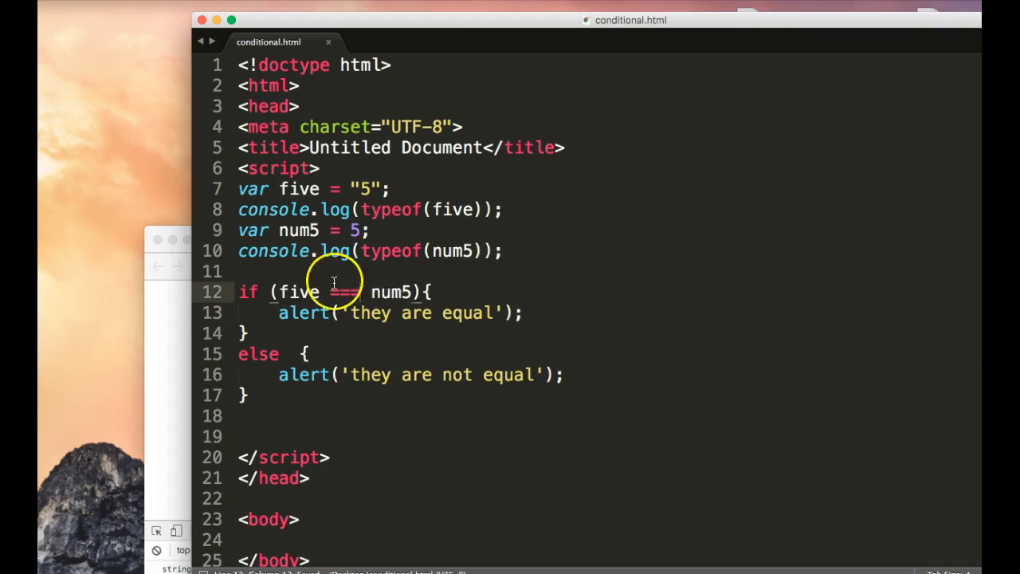
Step: Return to Chrome and dismiss the 'they are not equal' alert
left_click(196, 266)
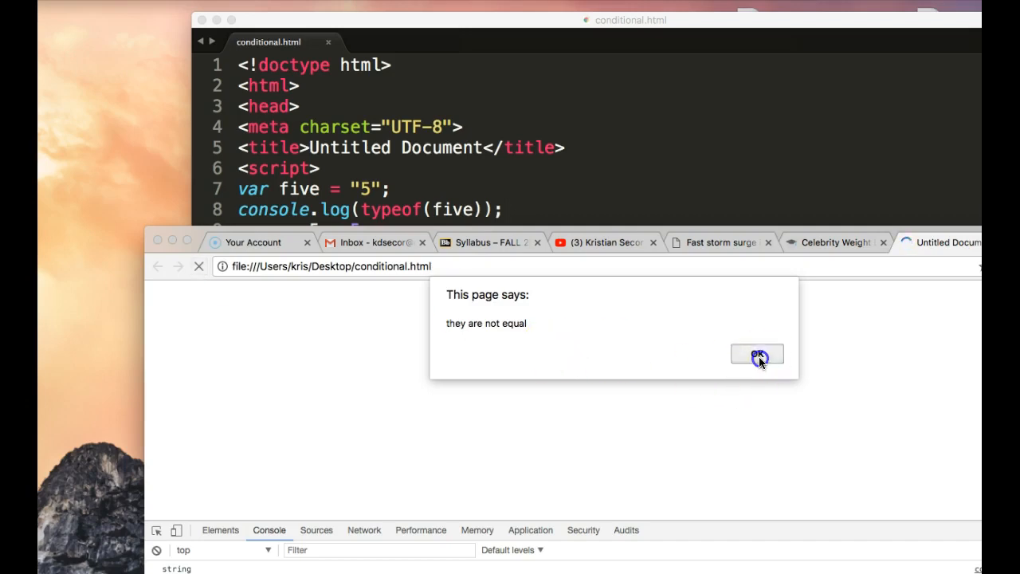
left_click(756, 355)
type("else if (")
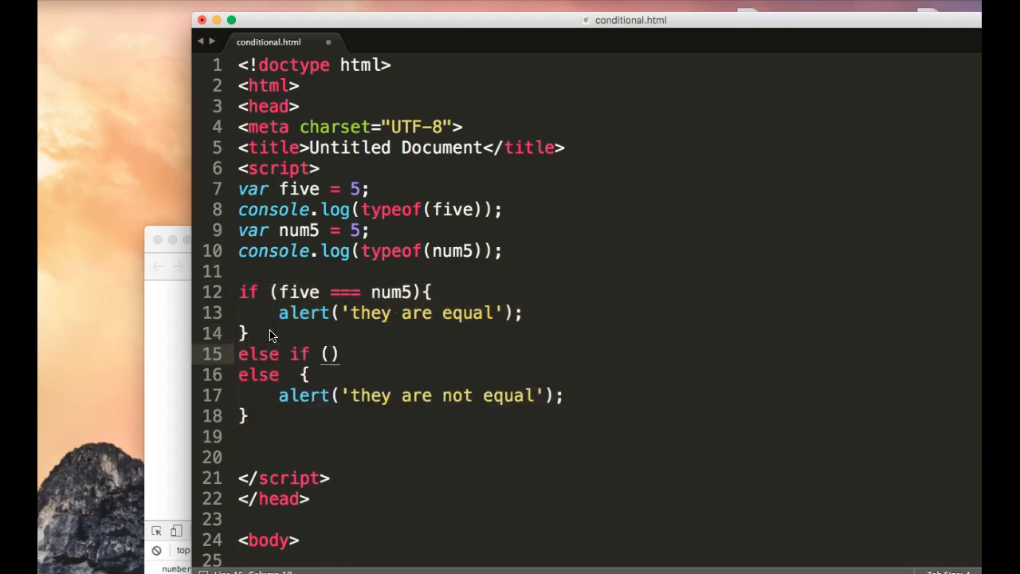
Step: Fill the else if with condition five < 5 and alert('they are not equal')
type("five <")
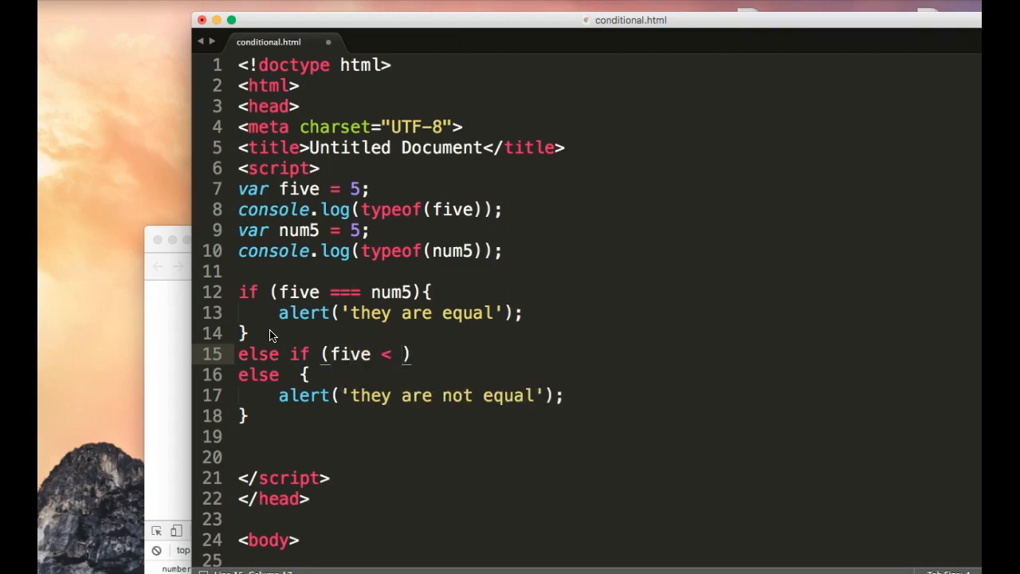
type("5")
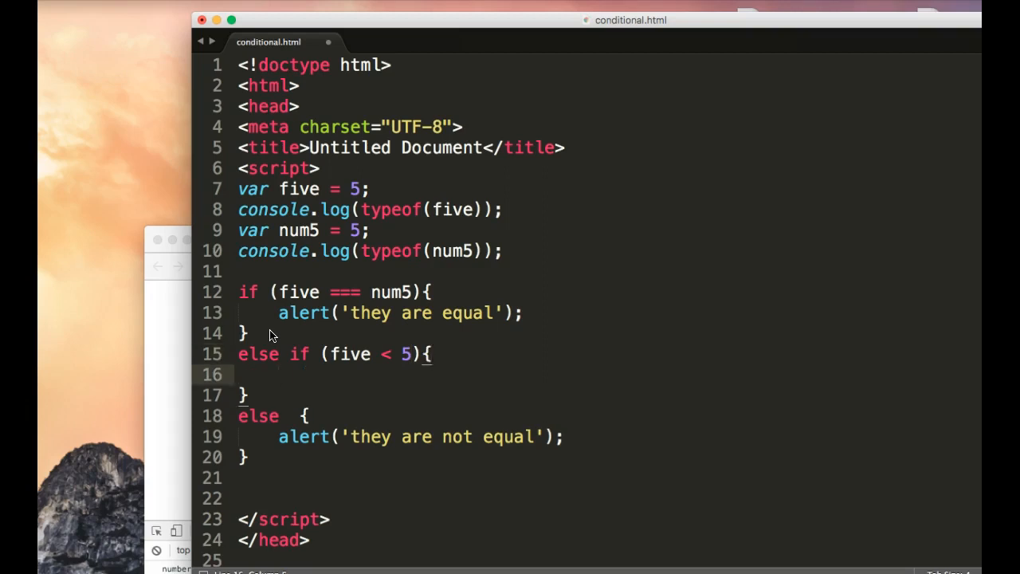
type("alert()")
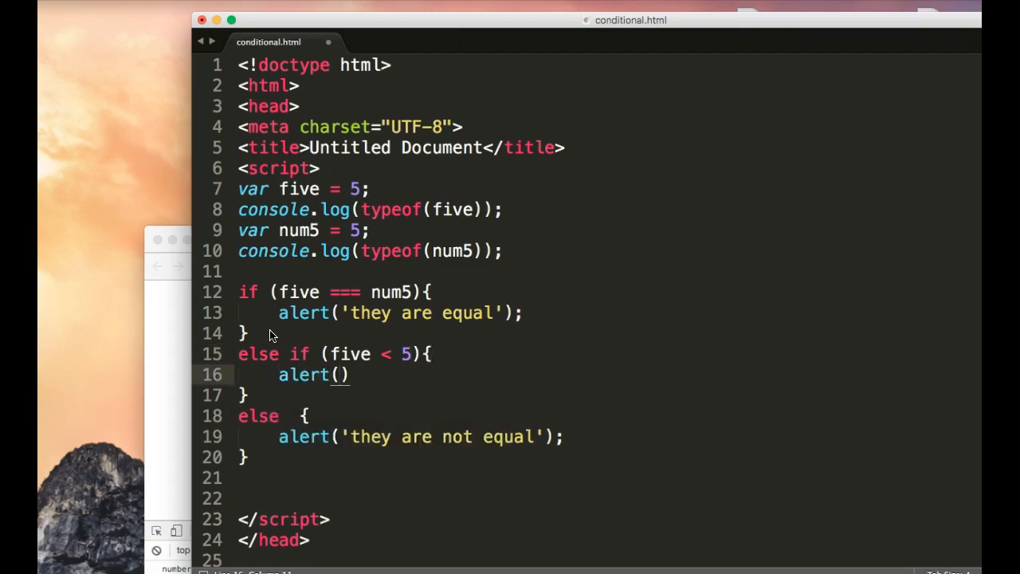
type("'they are n")
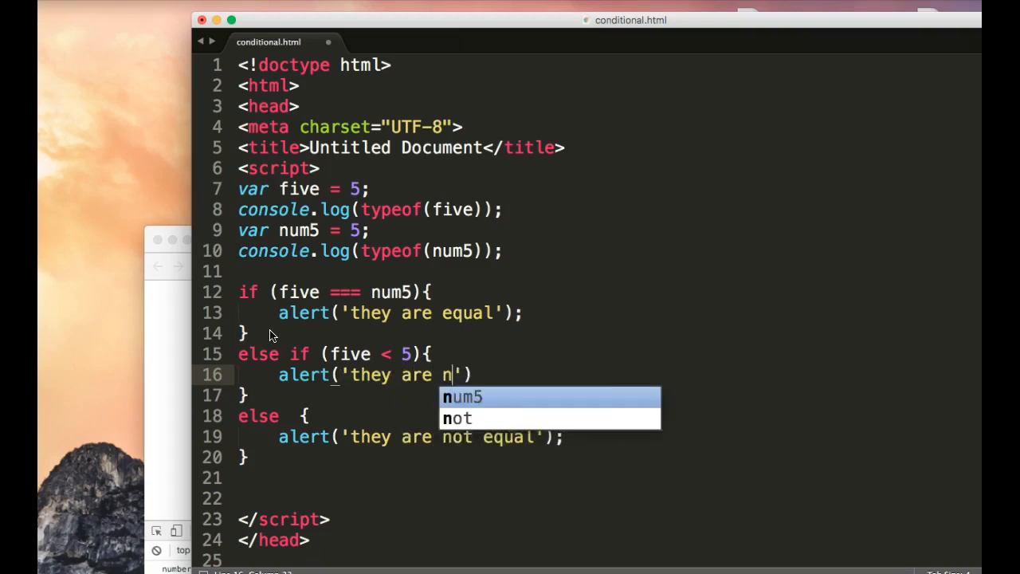
type("ot equal")
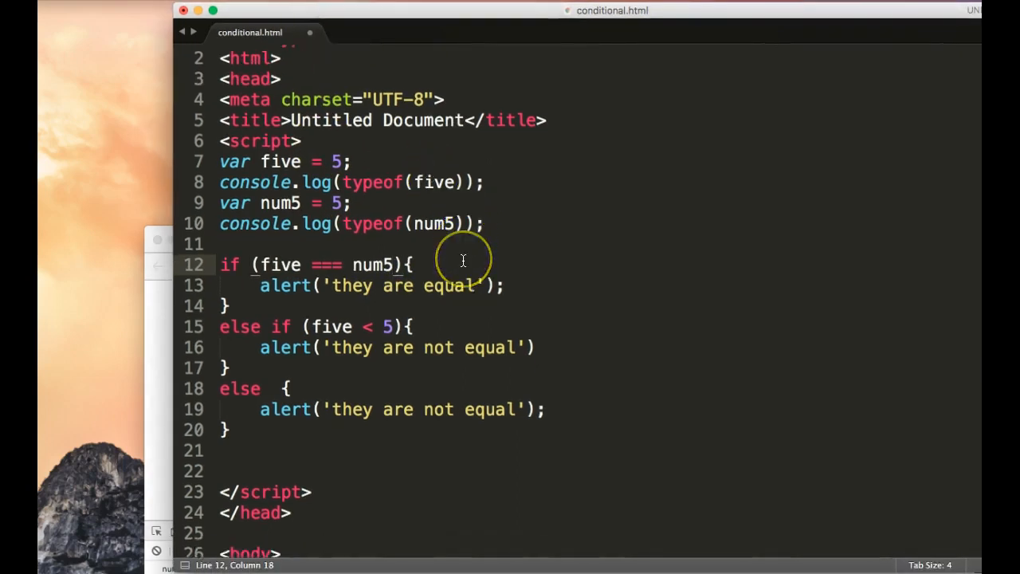
scroll("down", 3)
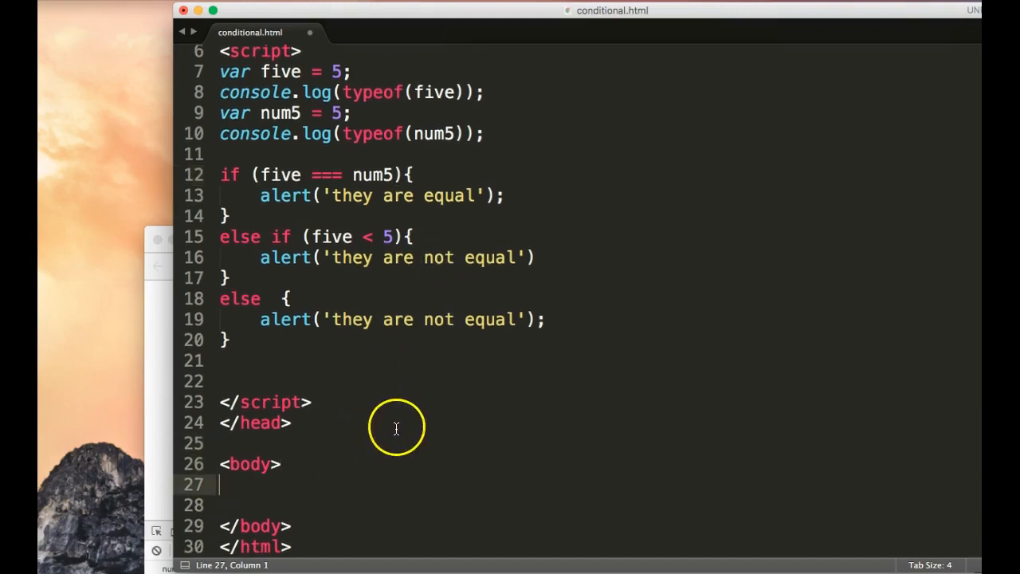
mouse_move(391, 422)
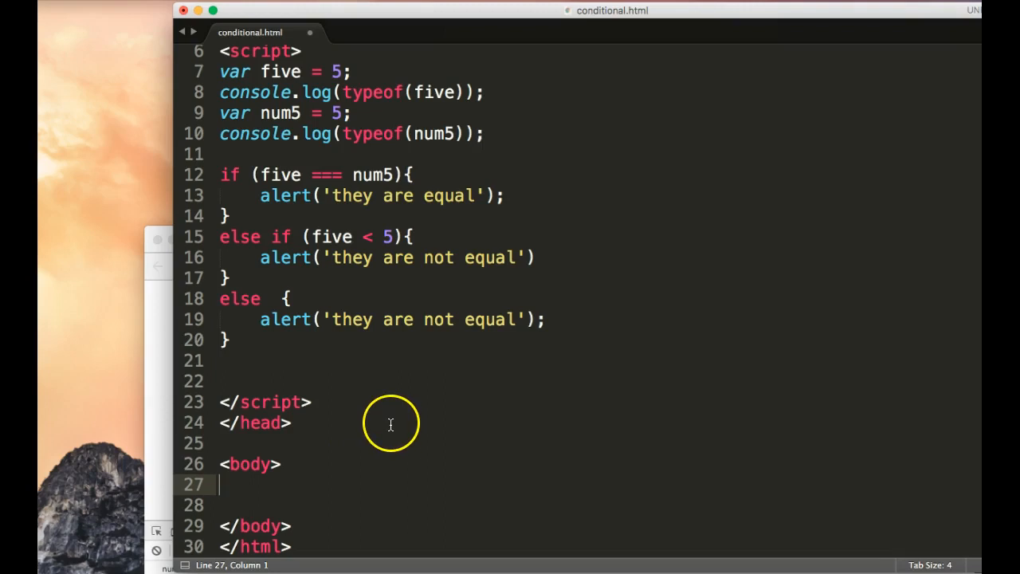